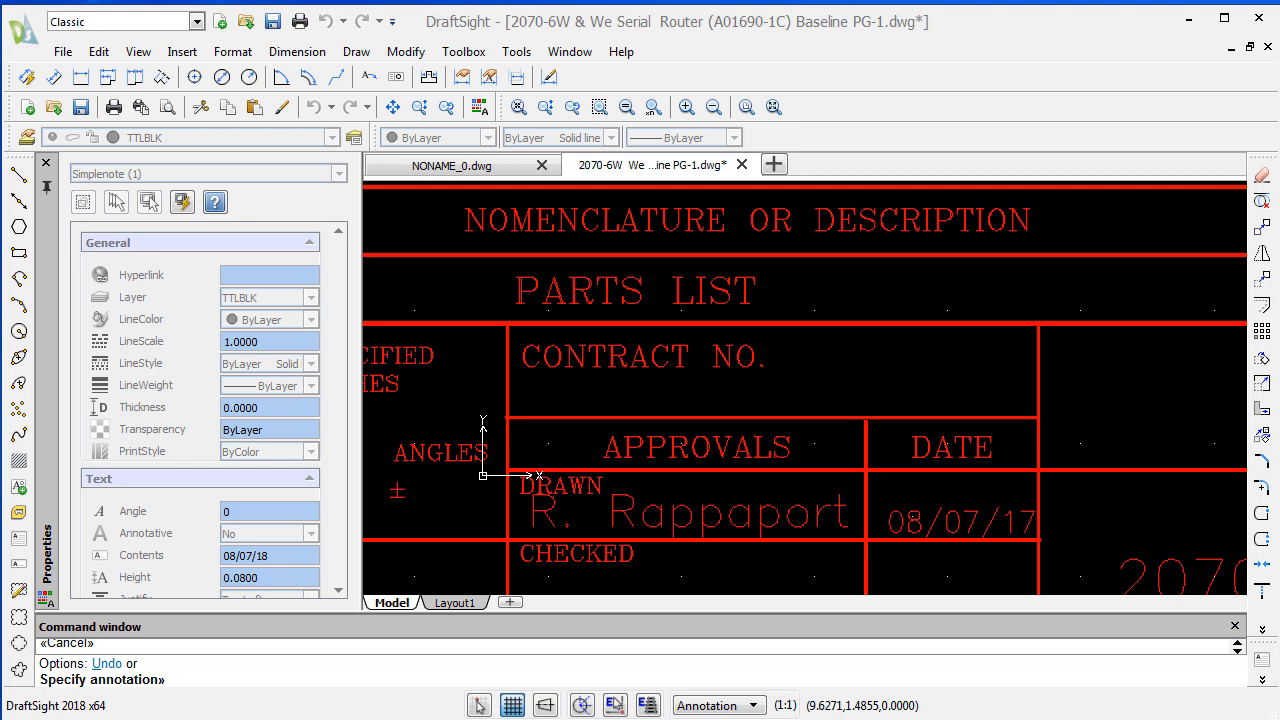
mouse_move(955, 476)
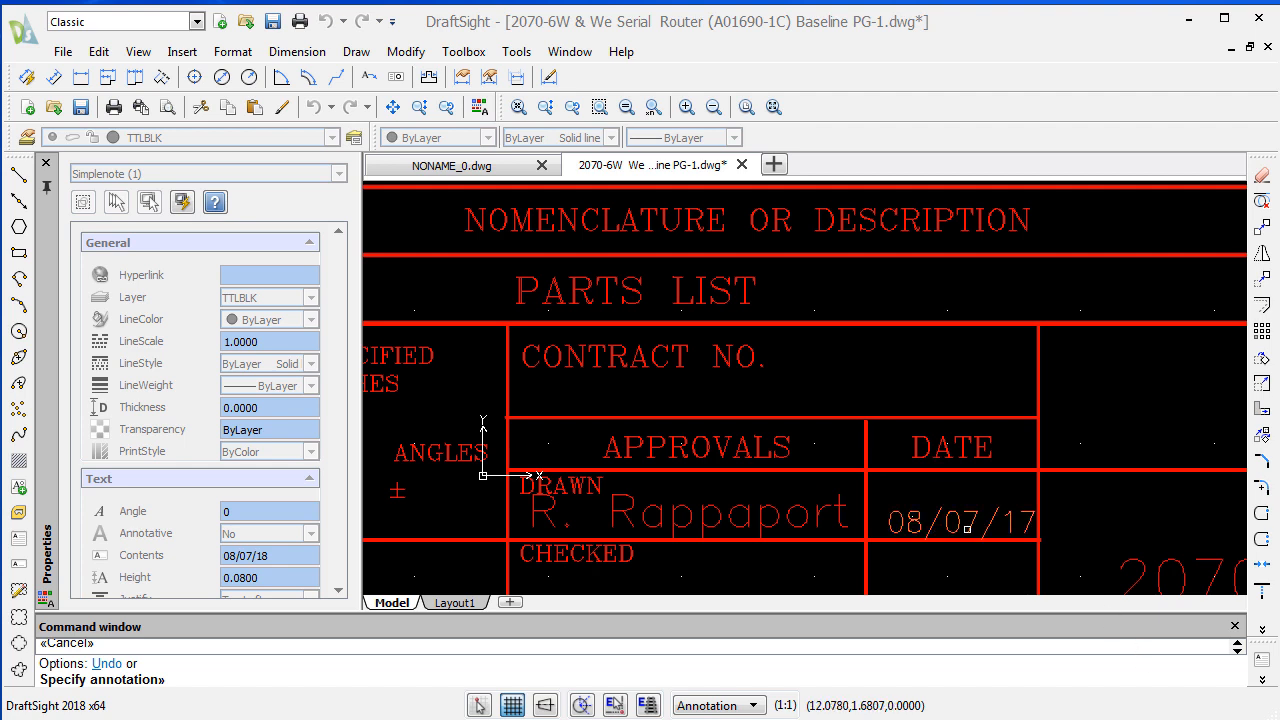
mouse_move(960, 528)
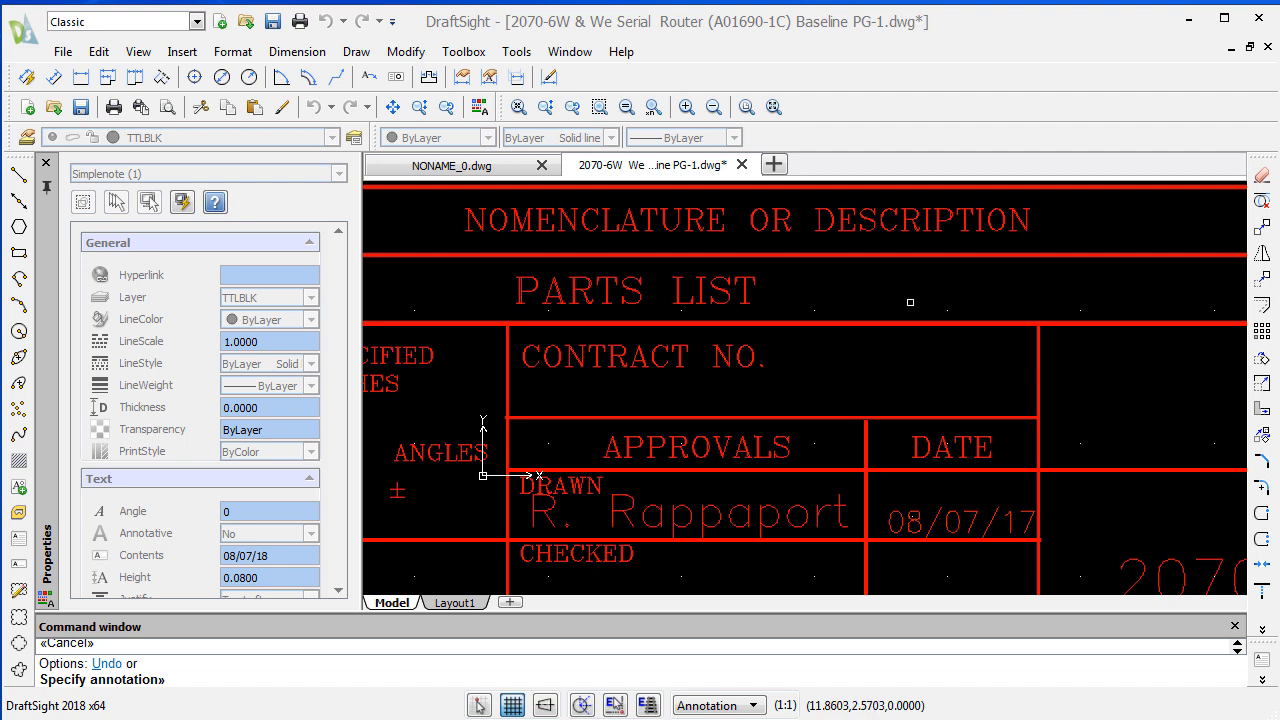
mouse_move(966, 544)
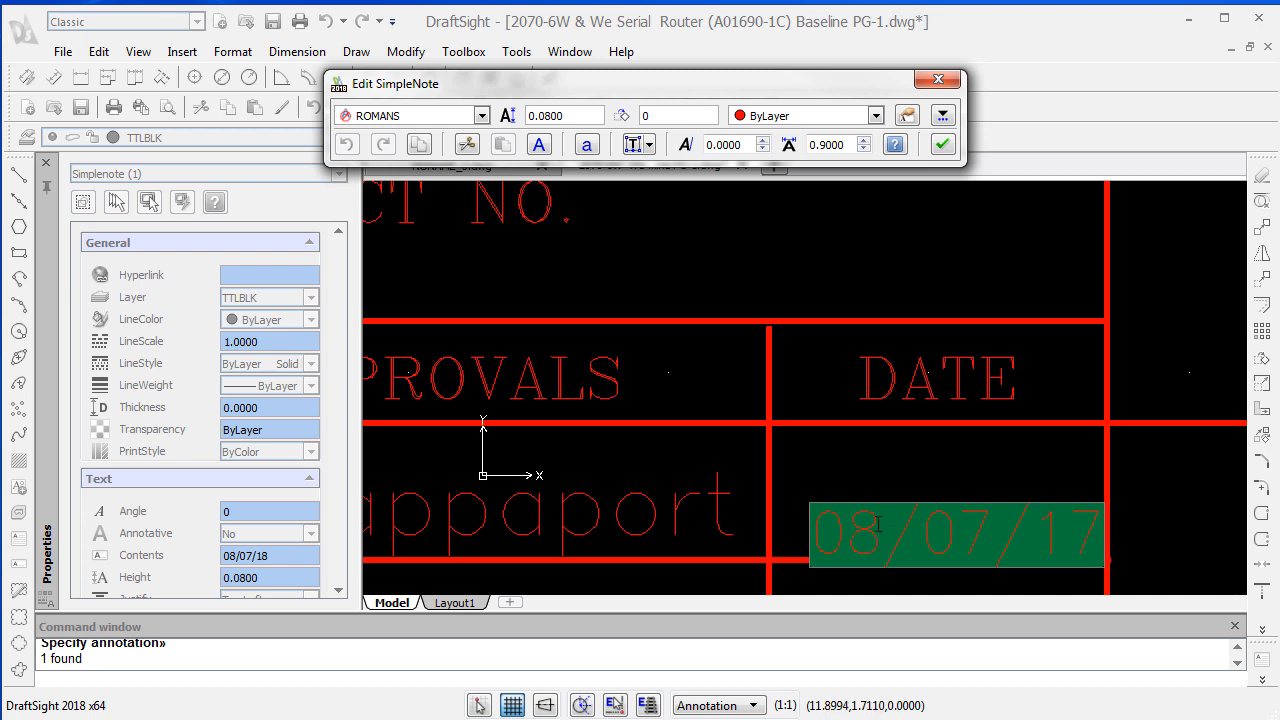
mouse_move(170, 655)
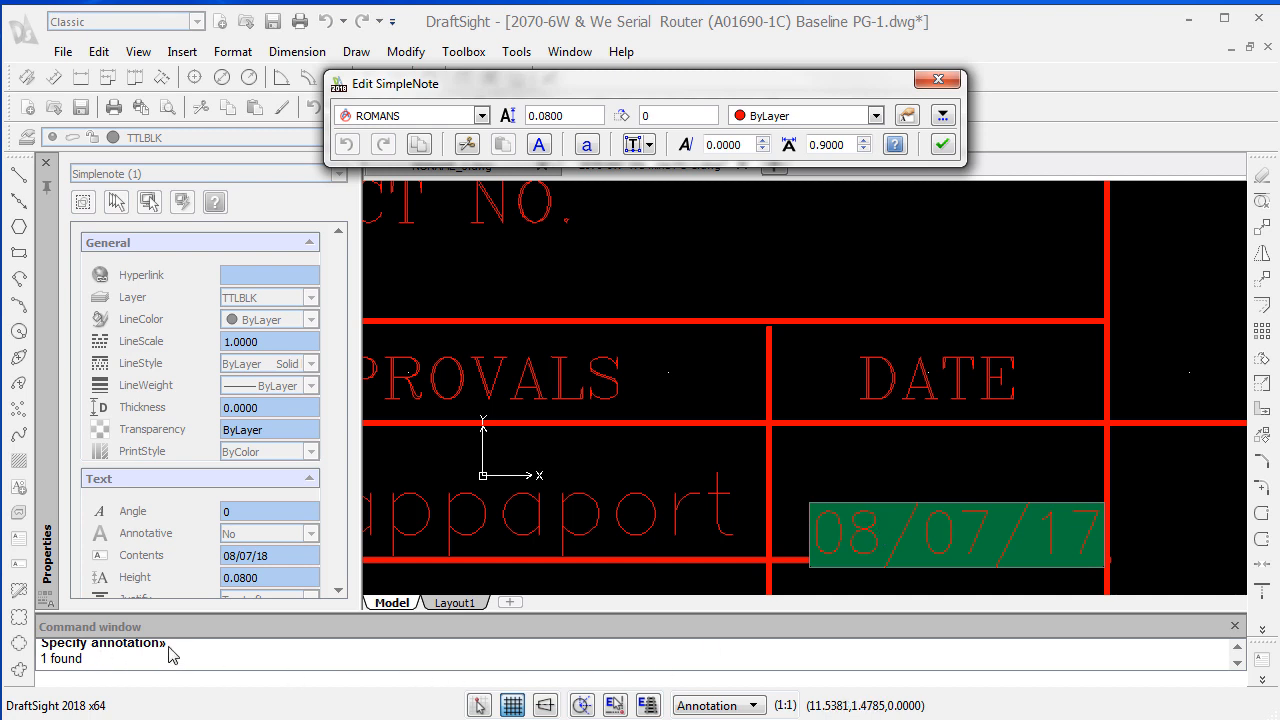
mouse_move(938, 80)
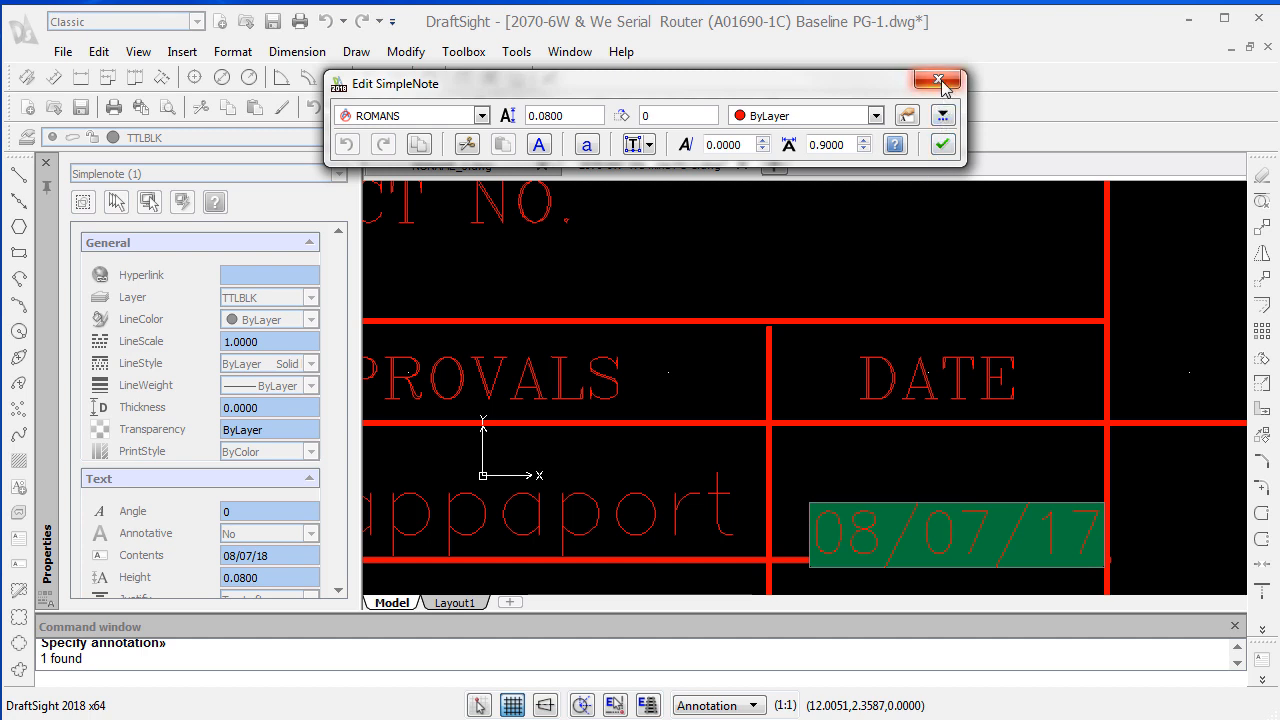
Step: Stretch the 08/07/17 date note to a higher spot inside the DATE cell
left_click(938, 80)
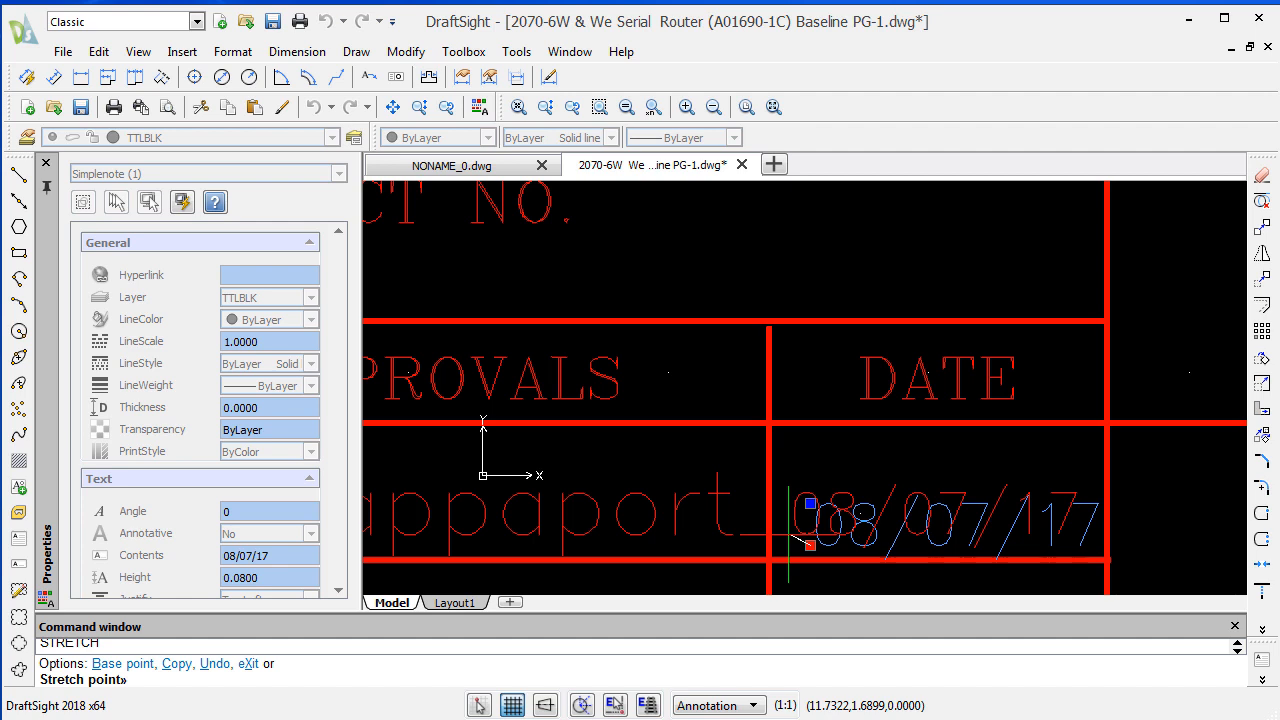
left_click(930, 518)
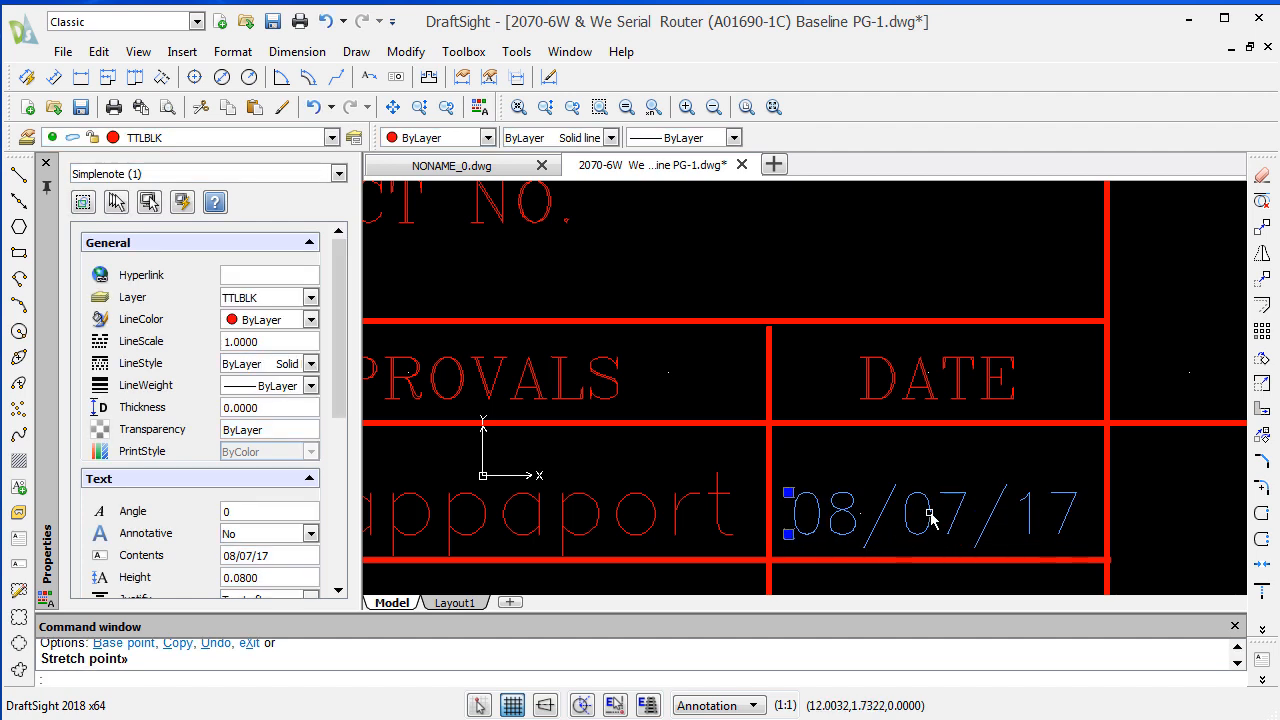
Step: Edit the date note's year so it reads 08/07/18
right_click(930, 518)
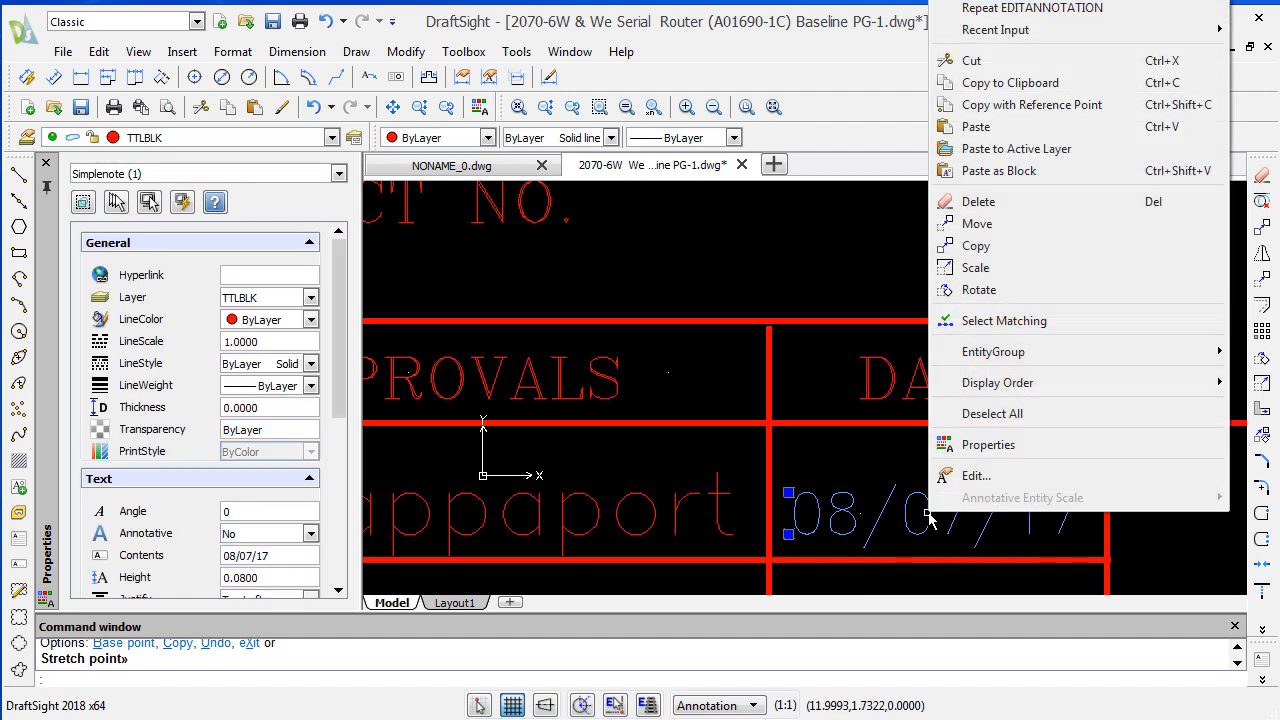
left_click(976, 475)
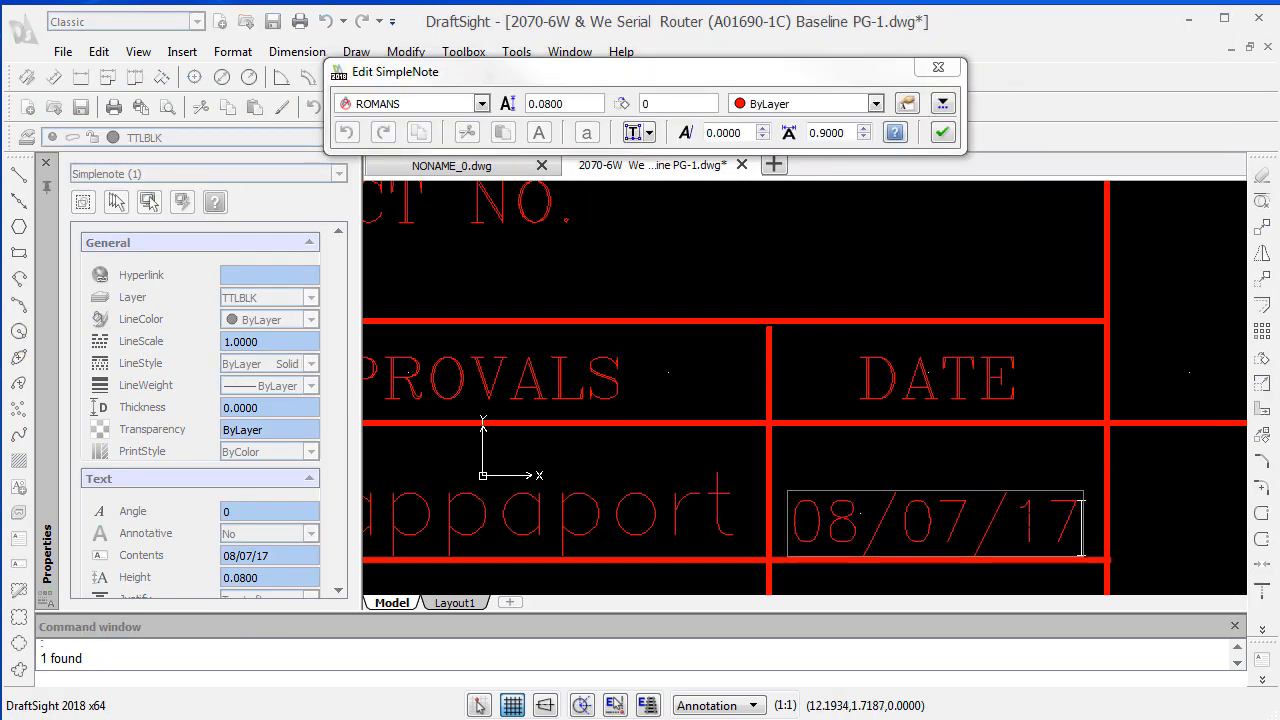
key("BackSpace")
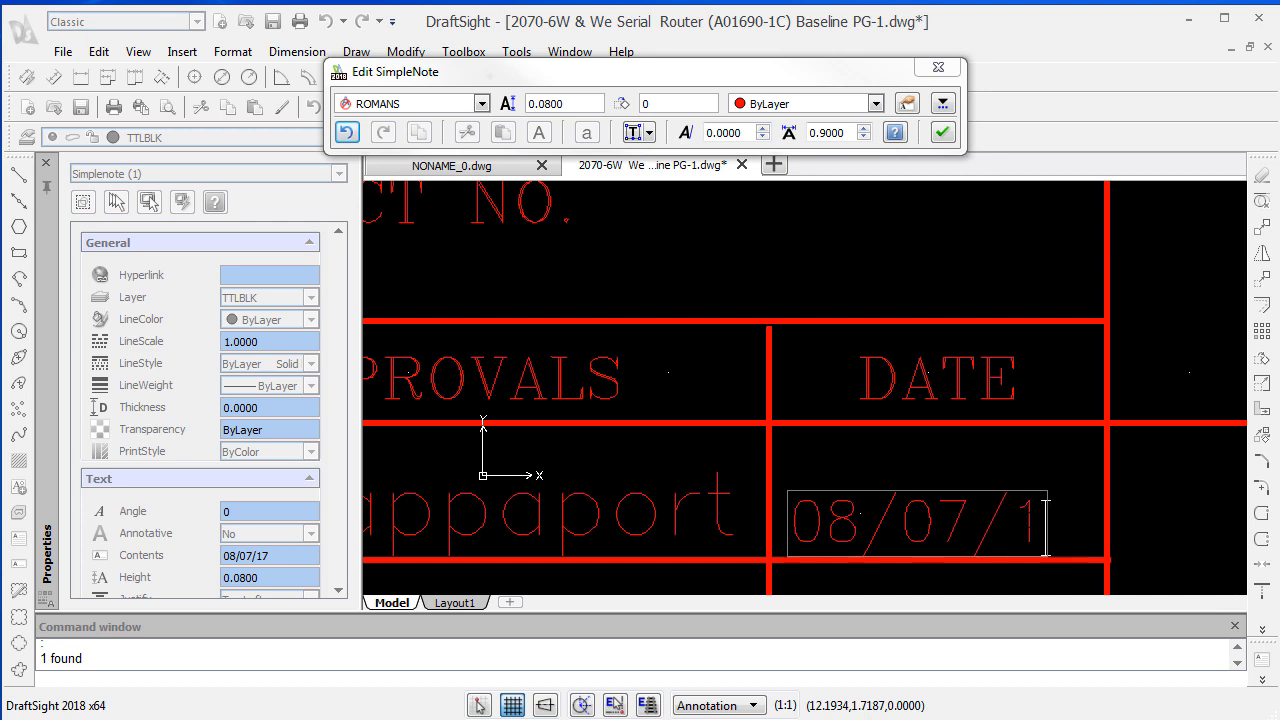
left_click(941, 131)
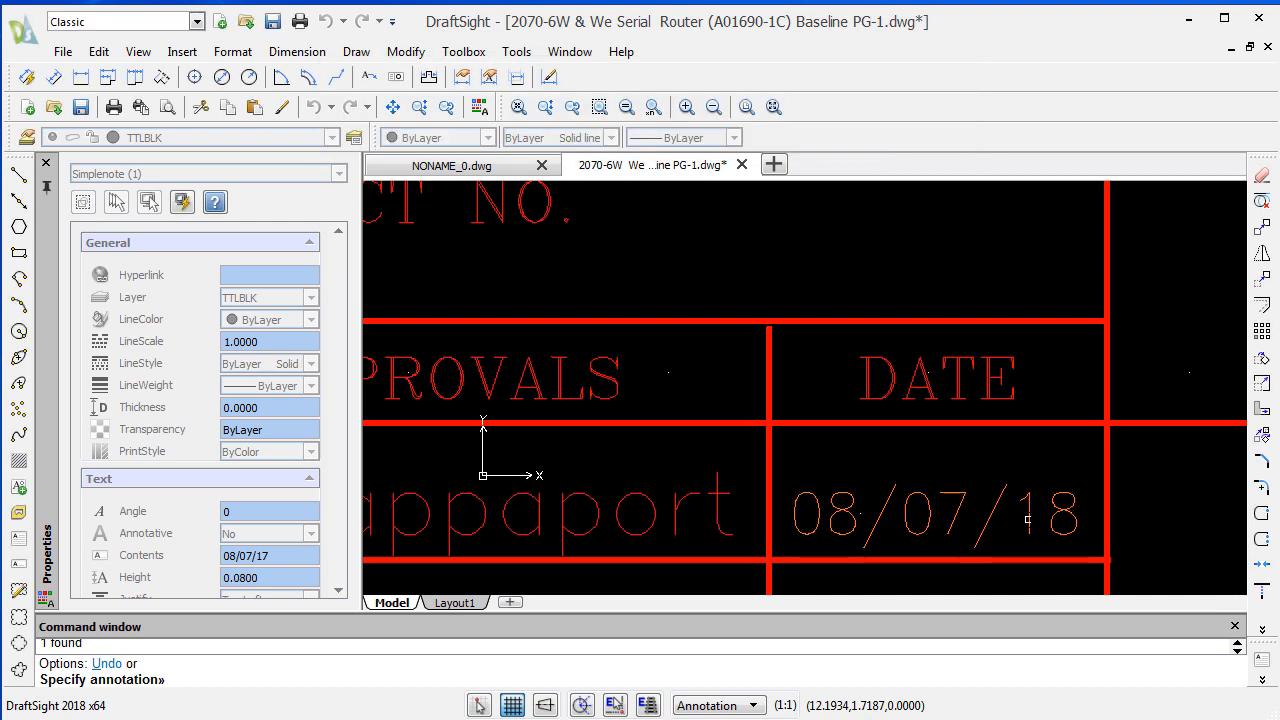